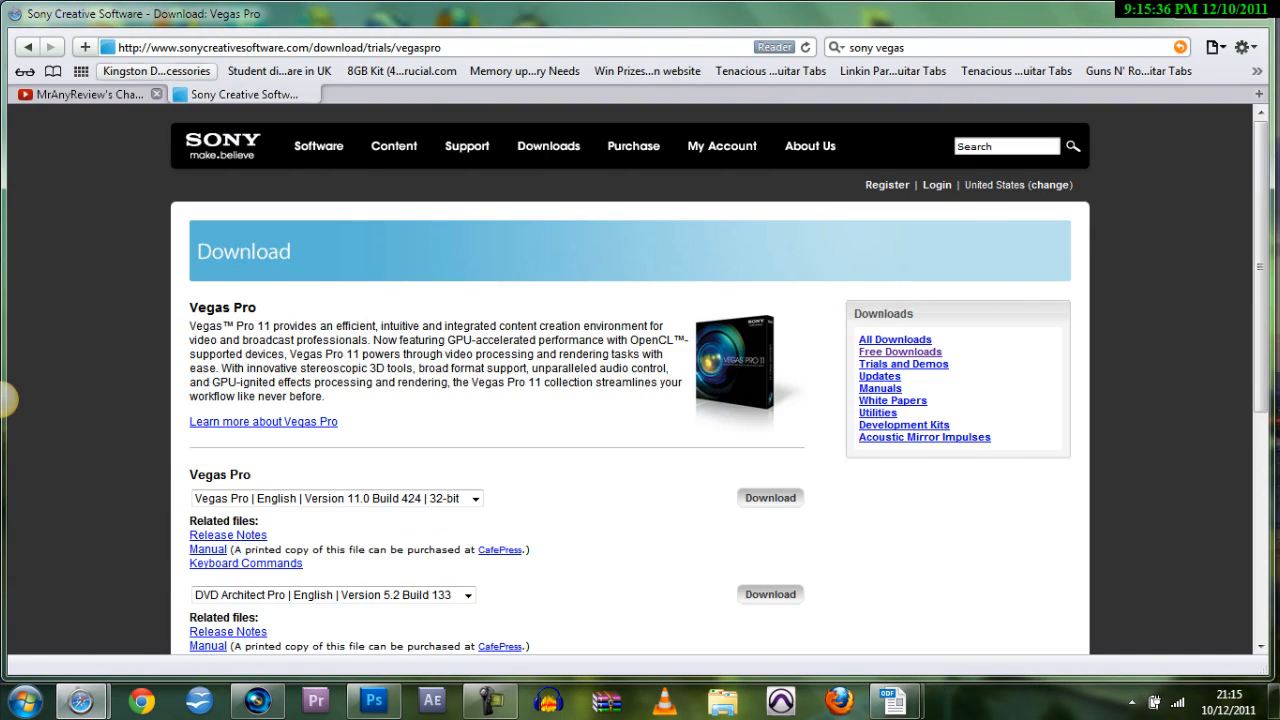
# - Choose the English 32-bit Build 424 version from the Vegas Pro download list
pyautogui.click(476, 498)
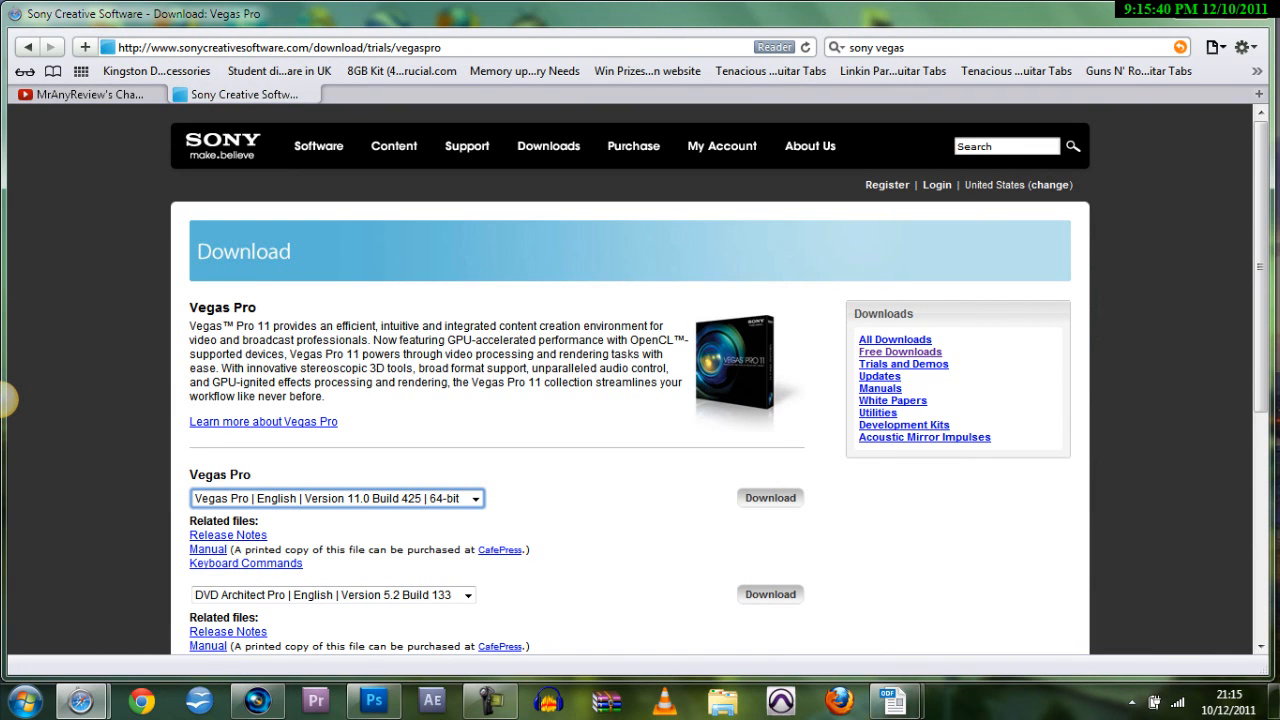
pyautogui.click(476, 498)
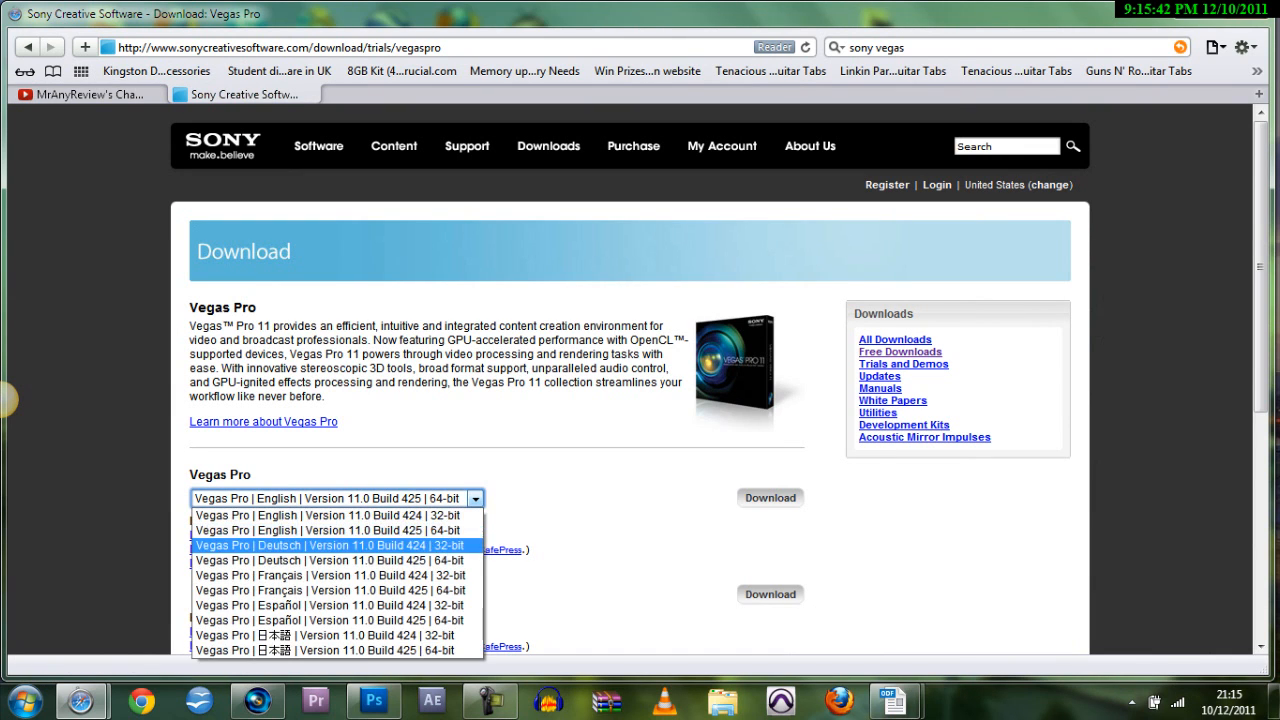
pyautogui.click(336, 516)
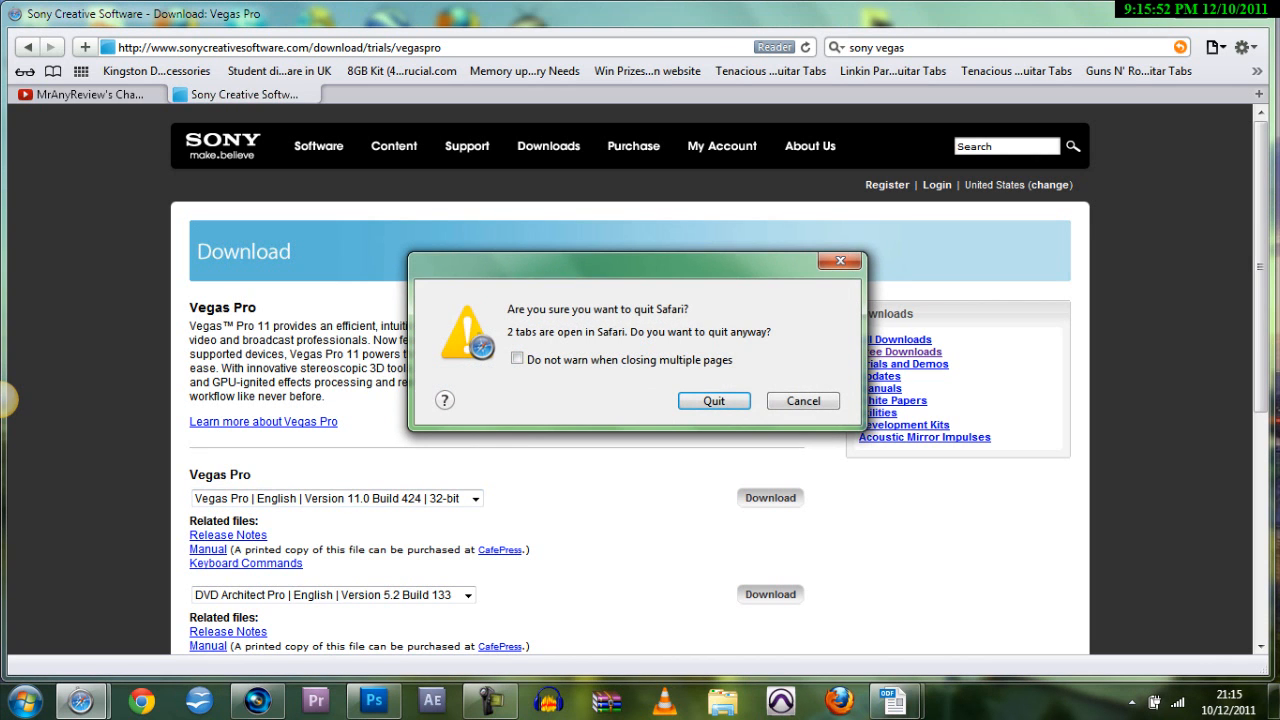
# - Confirm quitting Safari, then view Vegas Pro's About details confirming Build 424 and close them
pyautogui.click(712, 400)
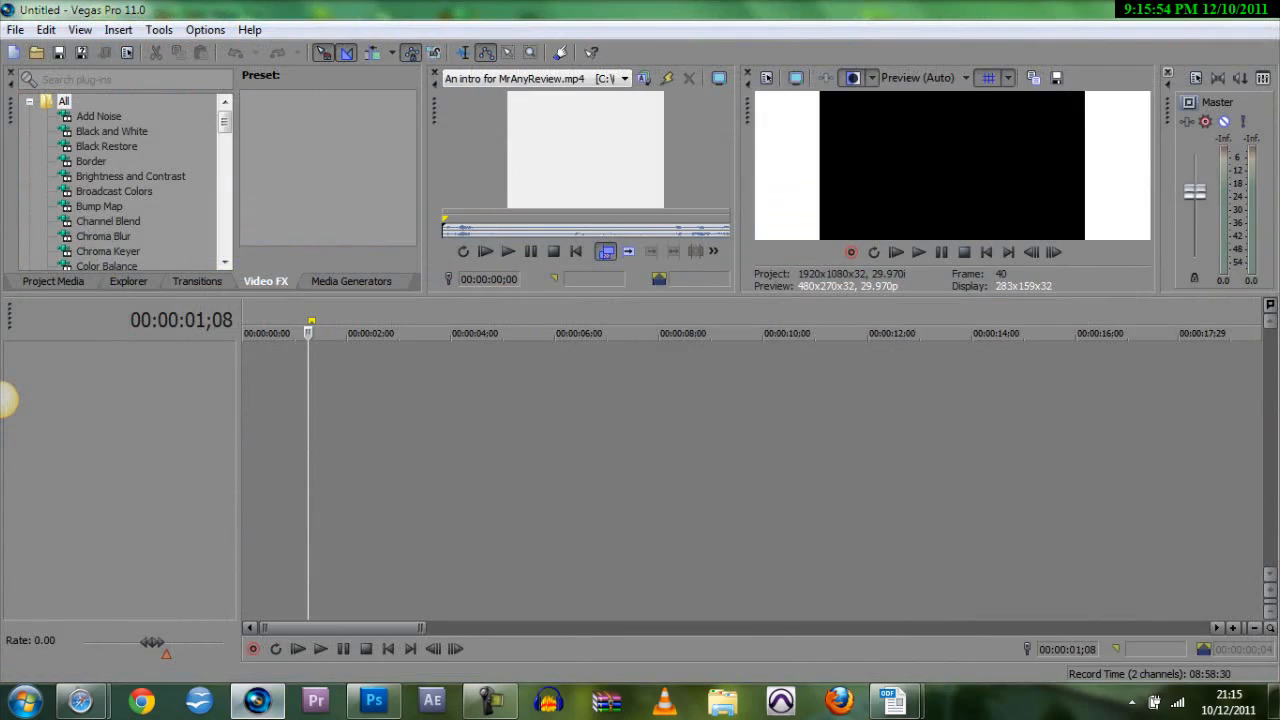
pyautogui.click(248, 30)
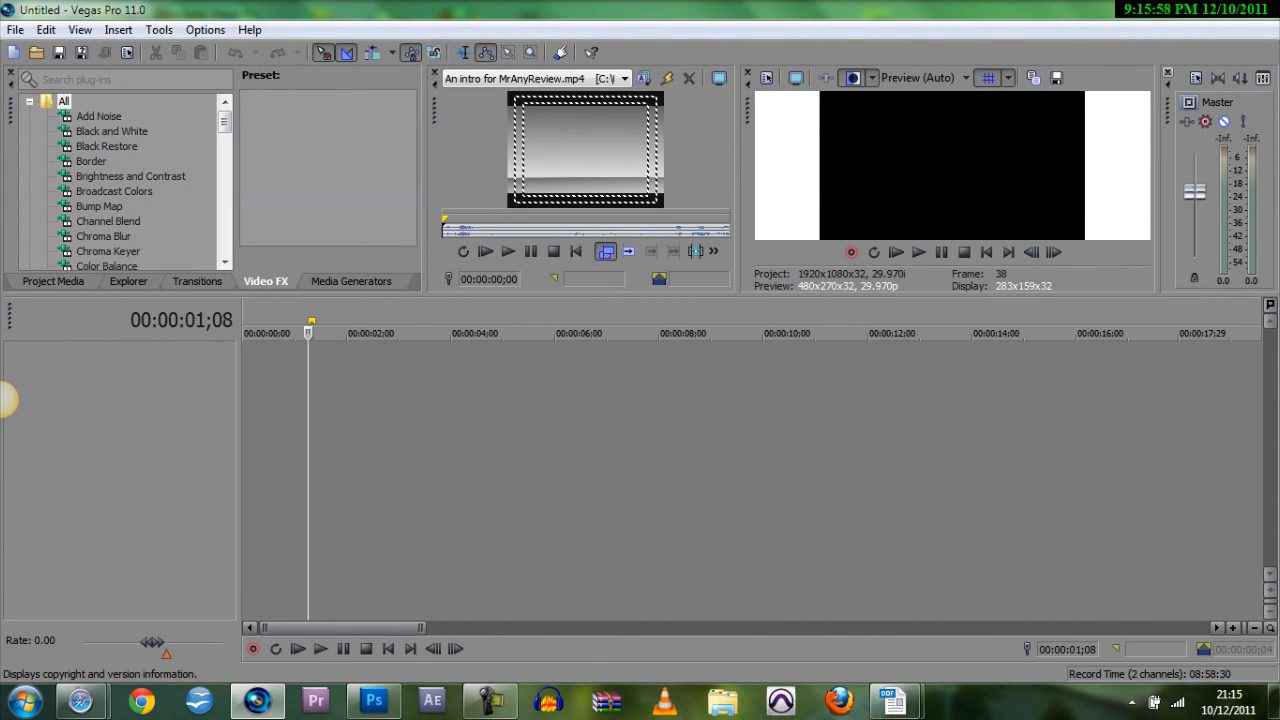
pyautogui.click(248, 30)
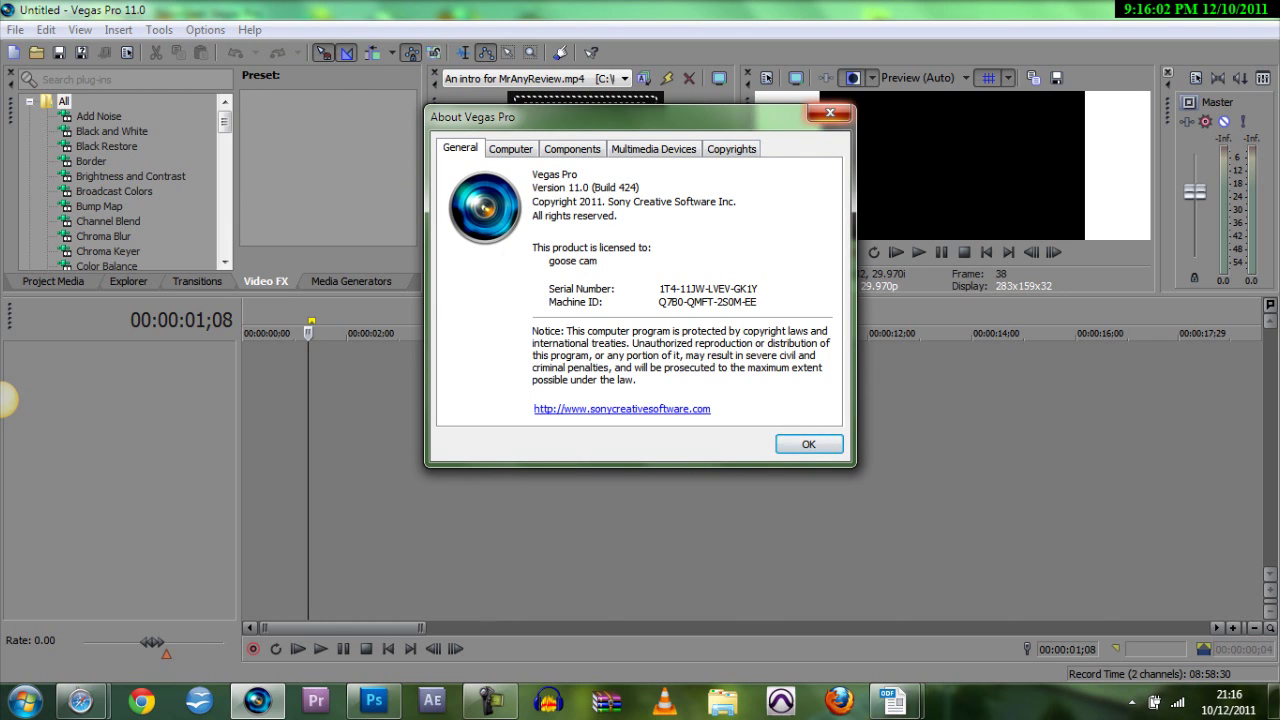
pyautogui.click(808, 444)
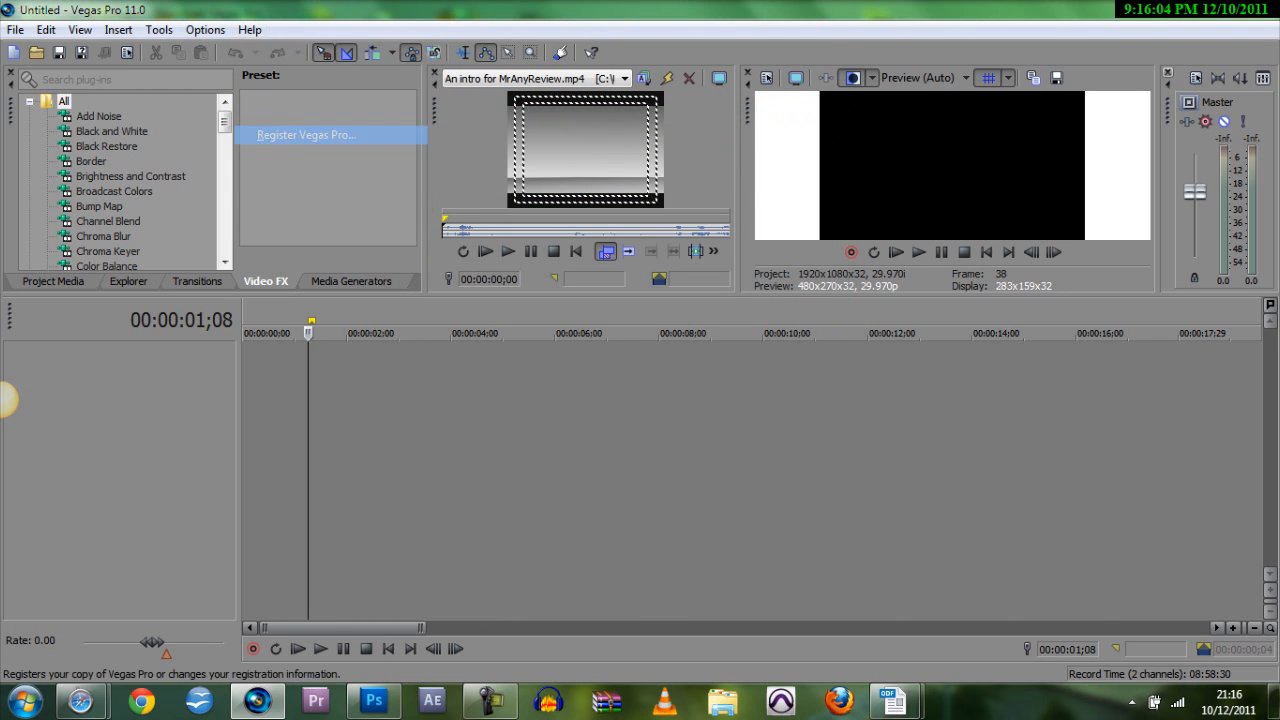
# - Start Register Vegas Pro from the Help menu, keeping online registration selected
pyautogui.click(304, 136)
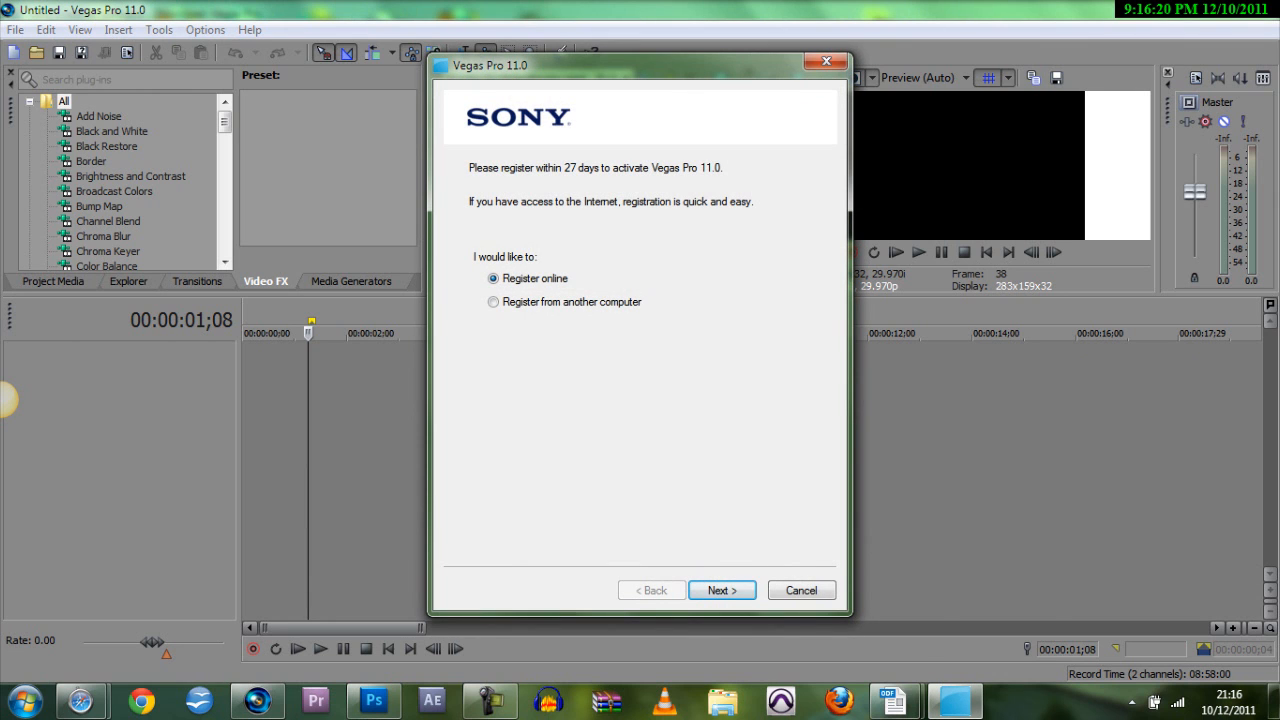
# - Proceed with online registration, accept the privacy policy and finish submitting
pyautogui.click(720, 590)
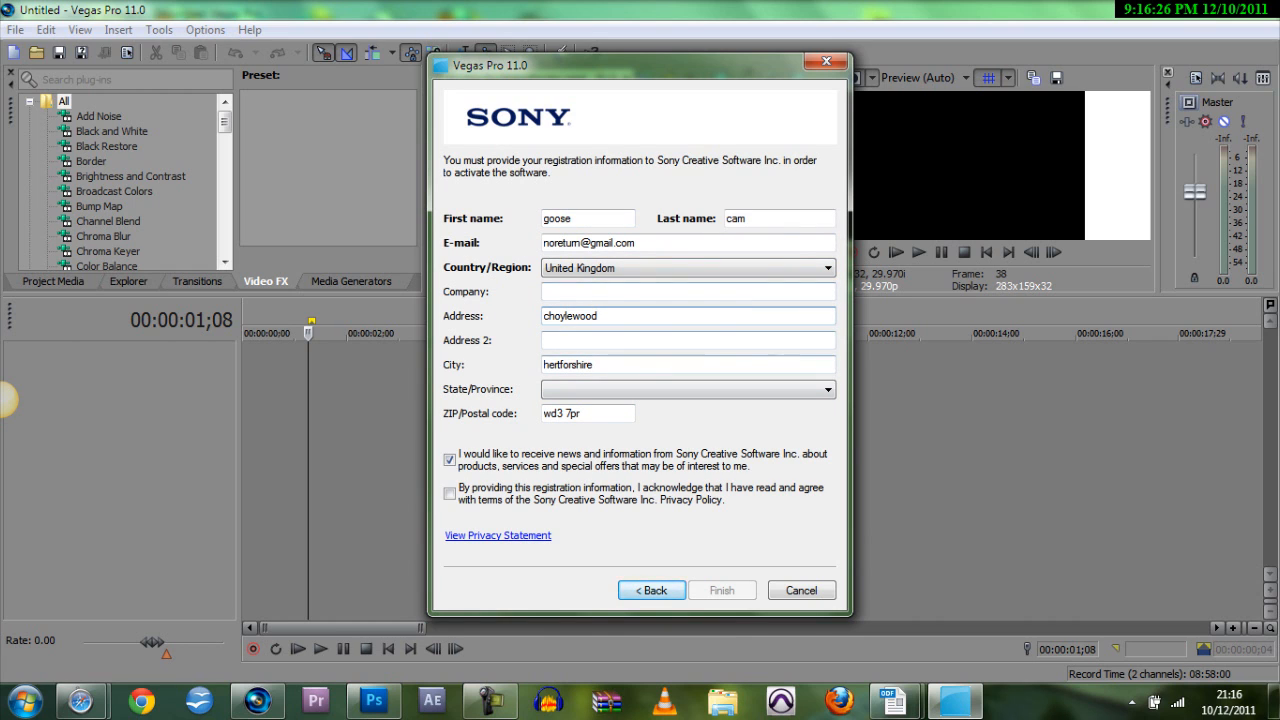
pyautogui.click(448, 492)
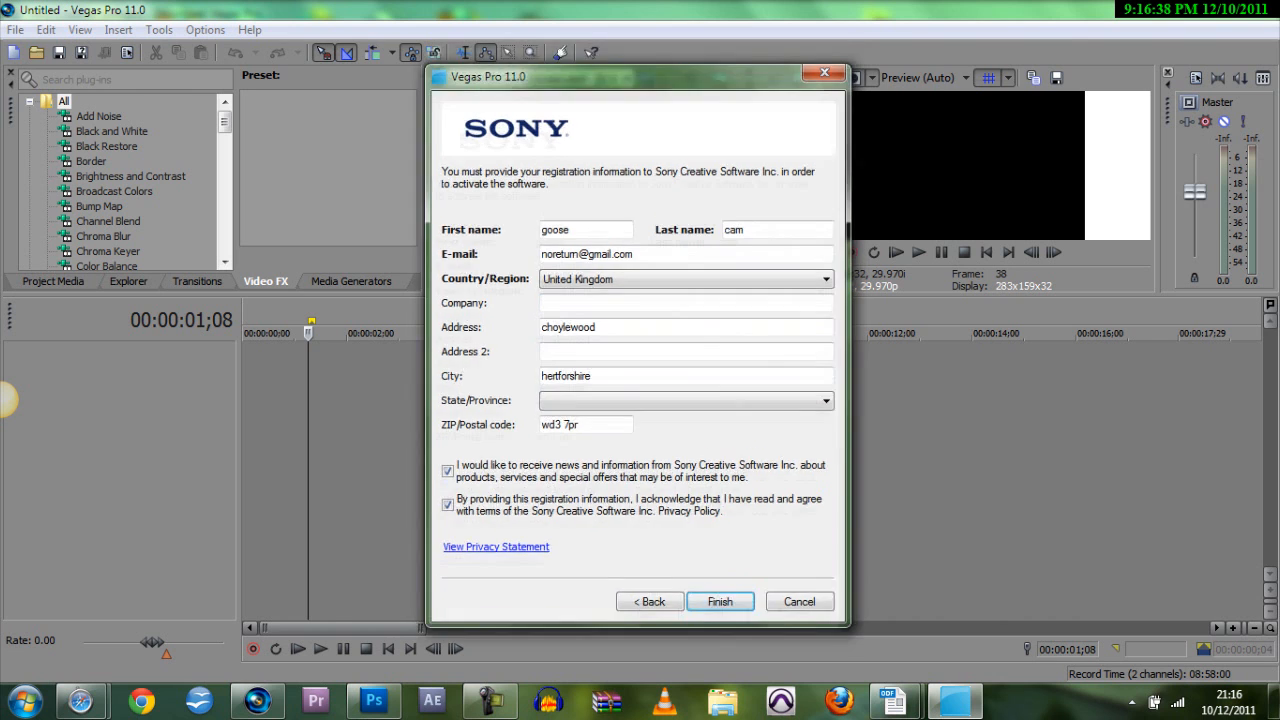
pyautogui.click(720, 600)
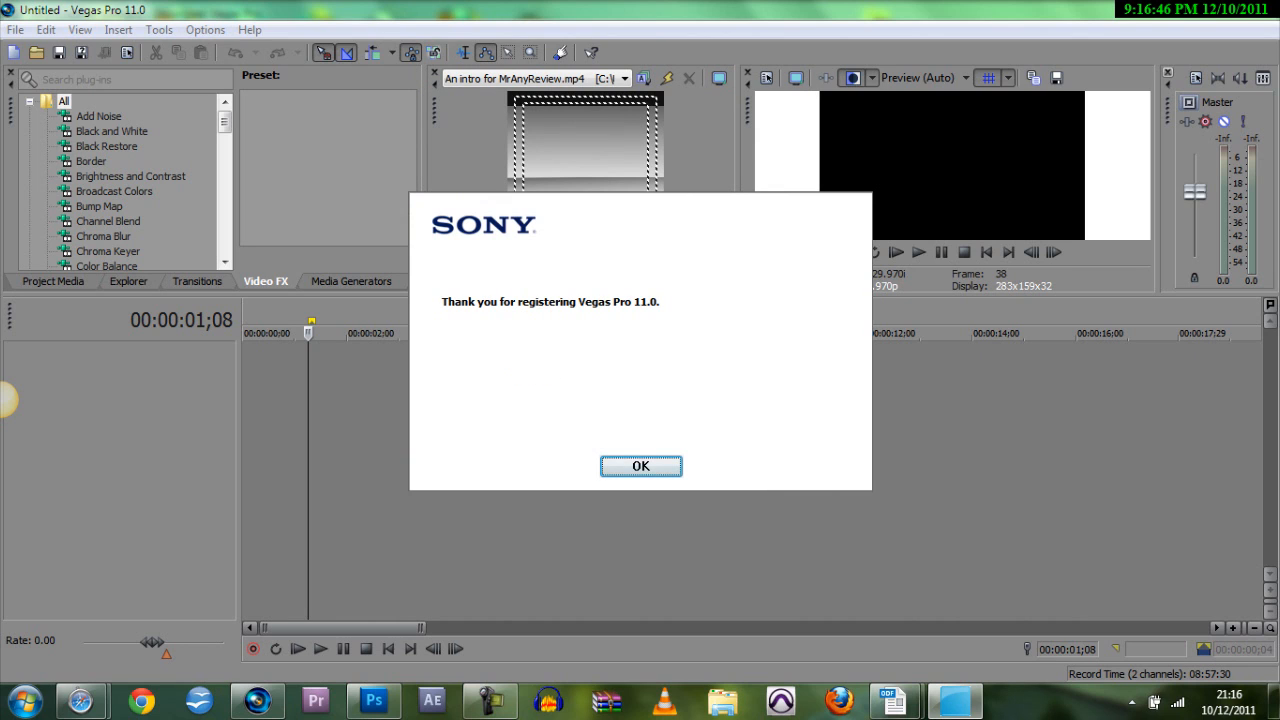
# - Dismiss the thank-you message and the privileges notice, then return to the Help menu
pyautogui.click(640, 466)
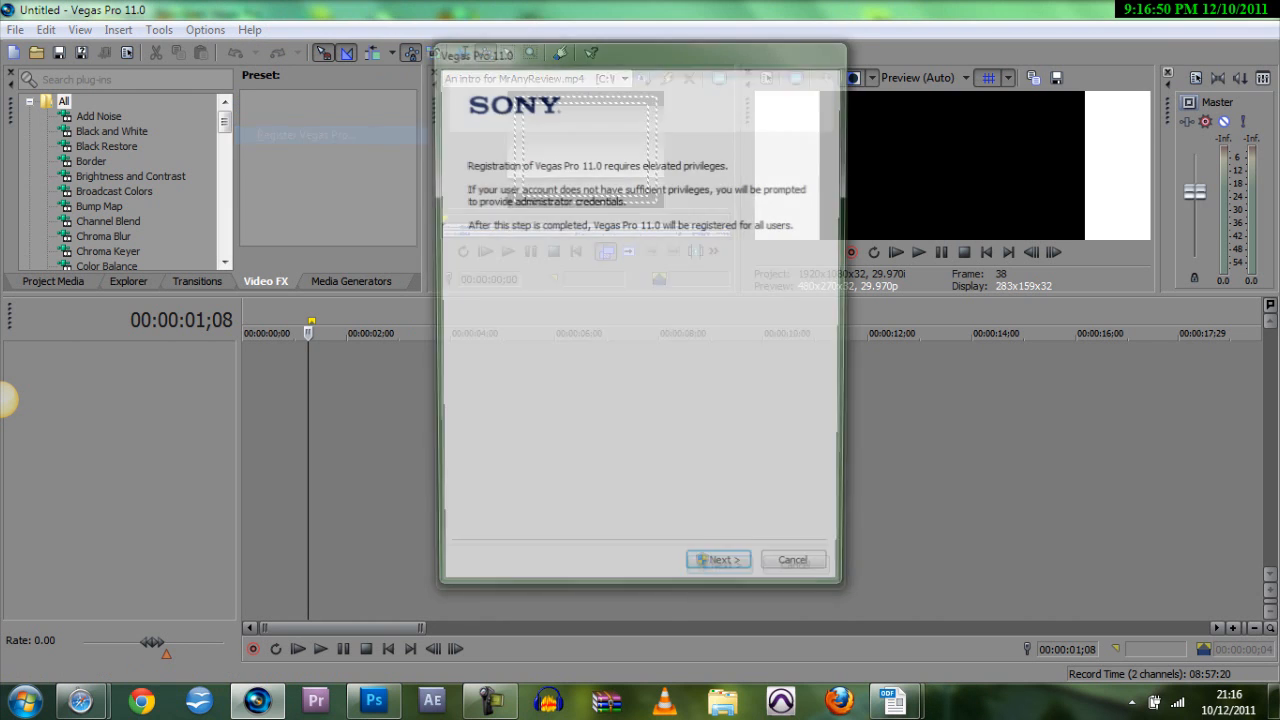
pyautogui.click(792, 560)
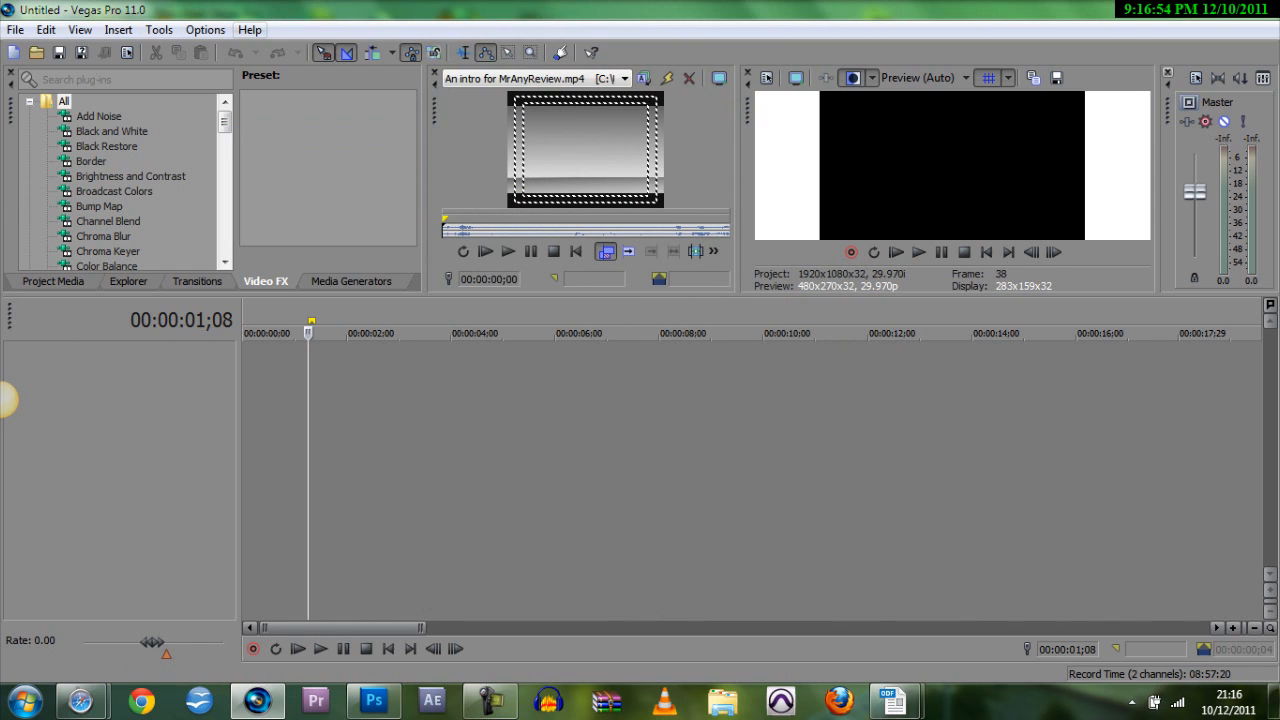
pyautogui.click(248, 30)
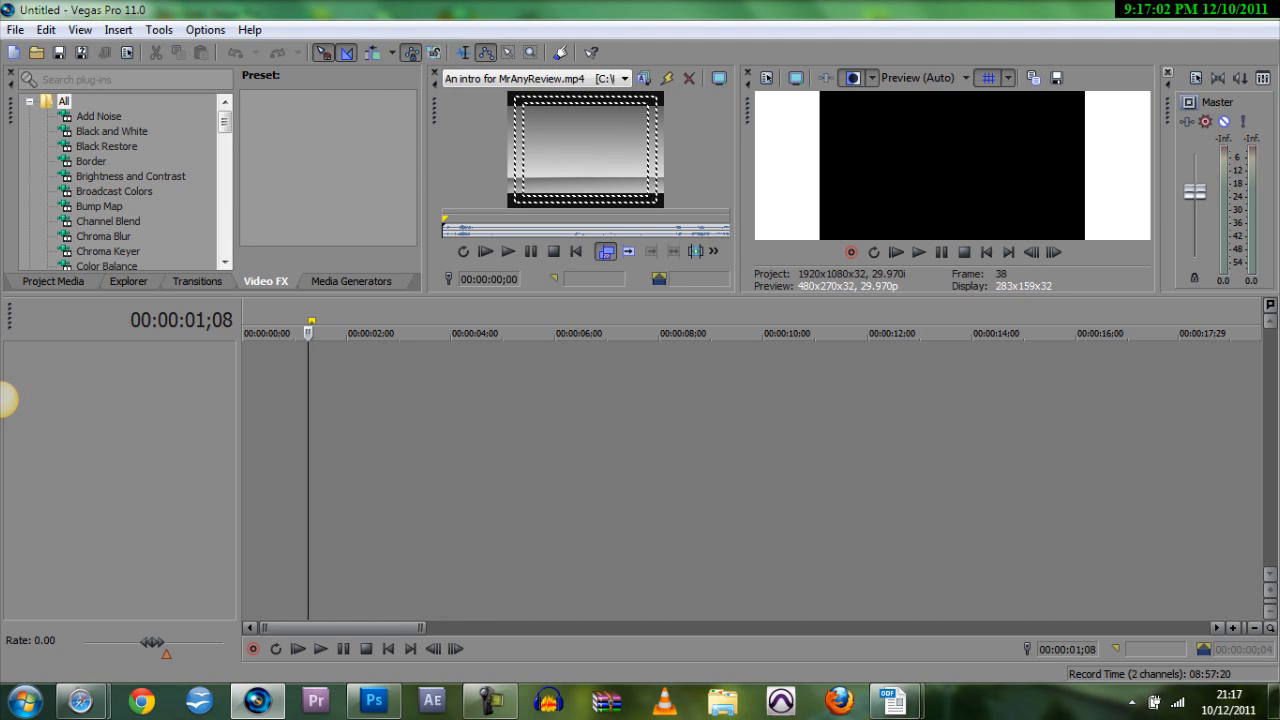
pyautogui.click(248, 30)
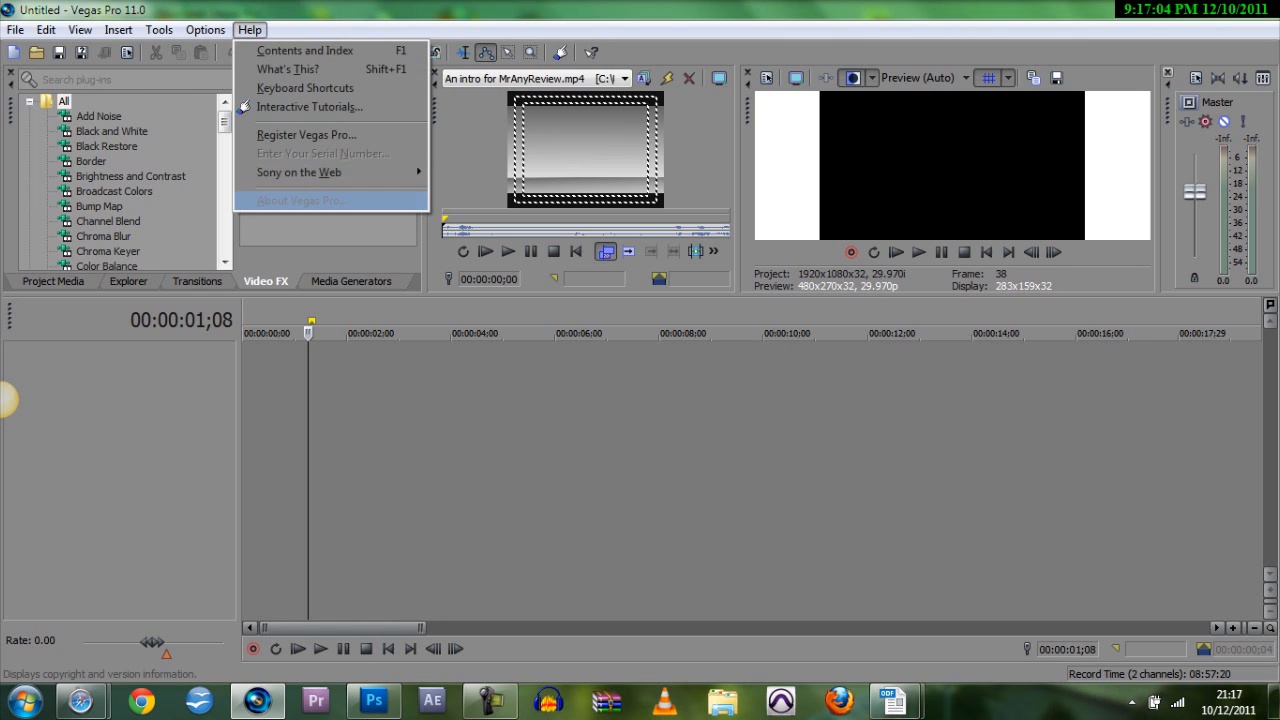
pyautogui.click(300, 200)
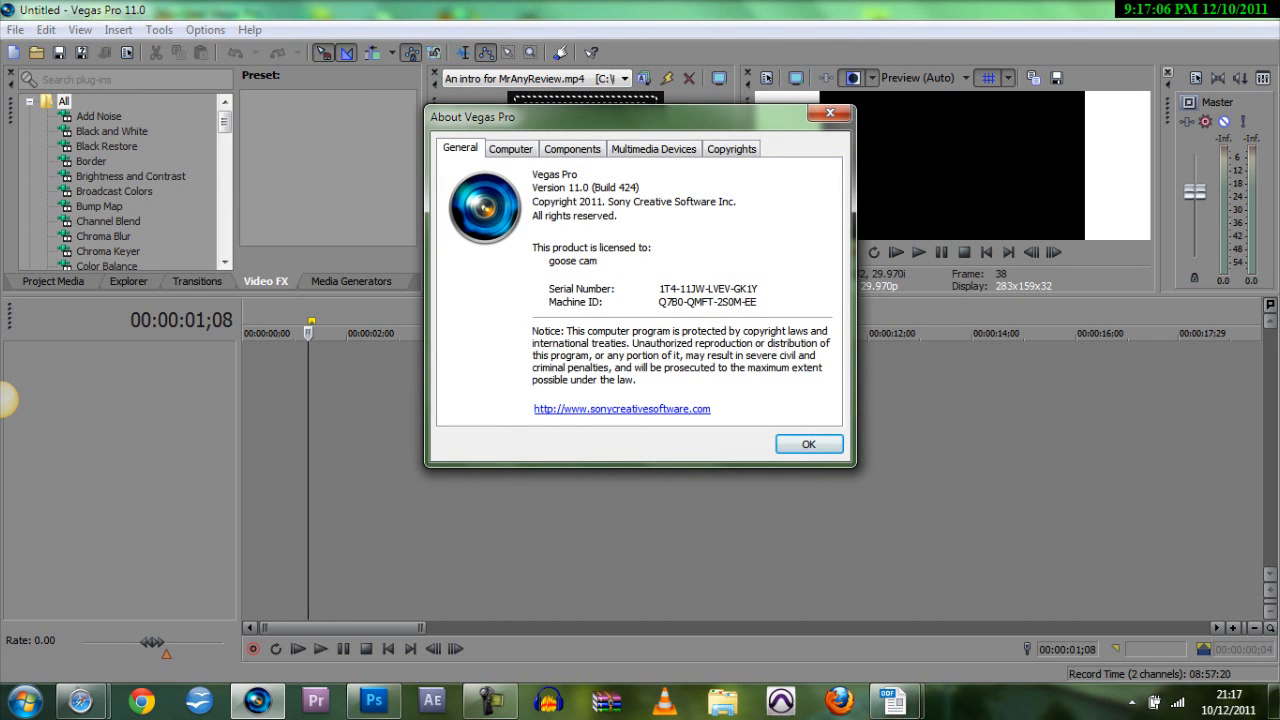
pyautogui.click(572, 148)
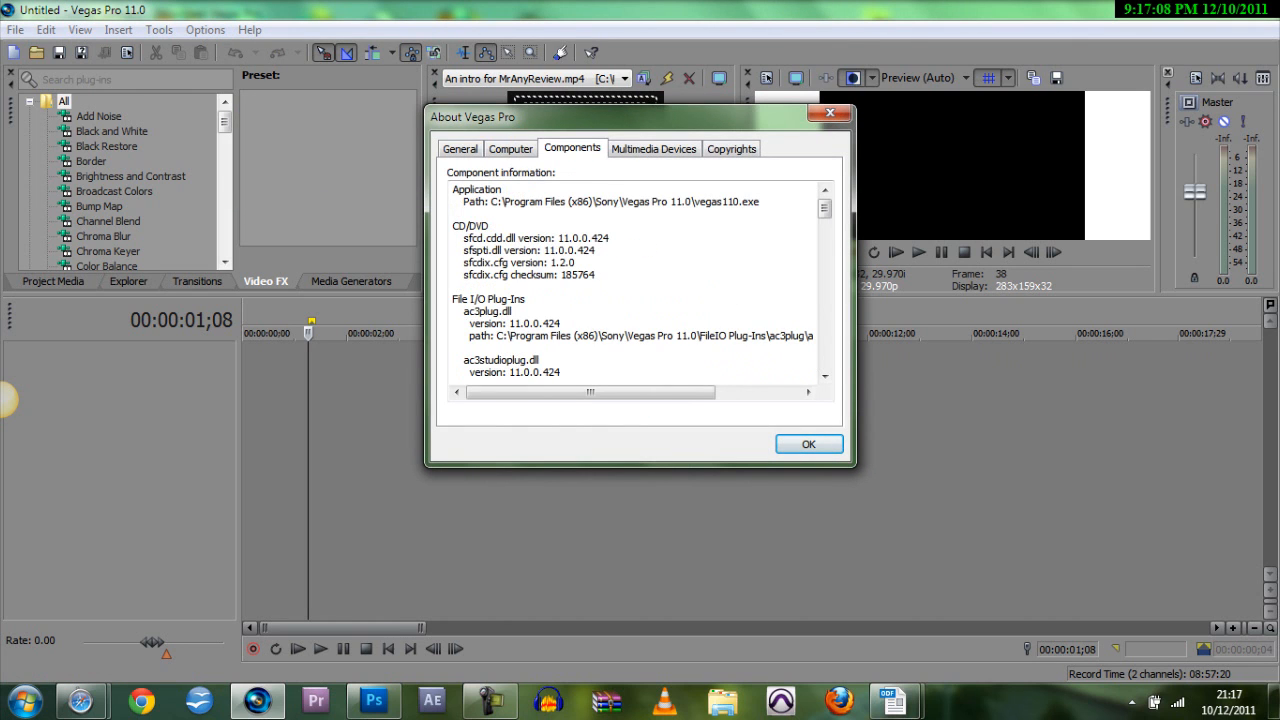
pyautogui.click(460, 148)
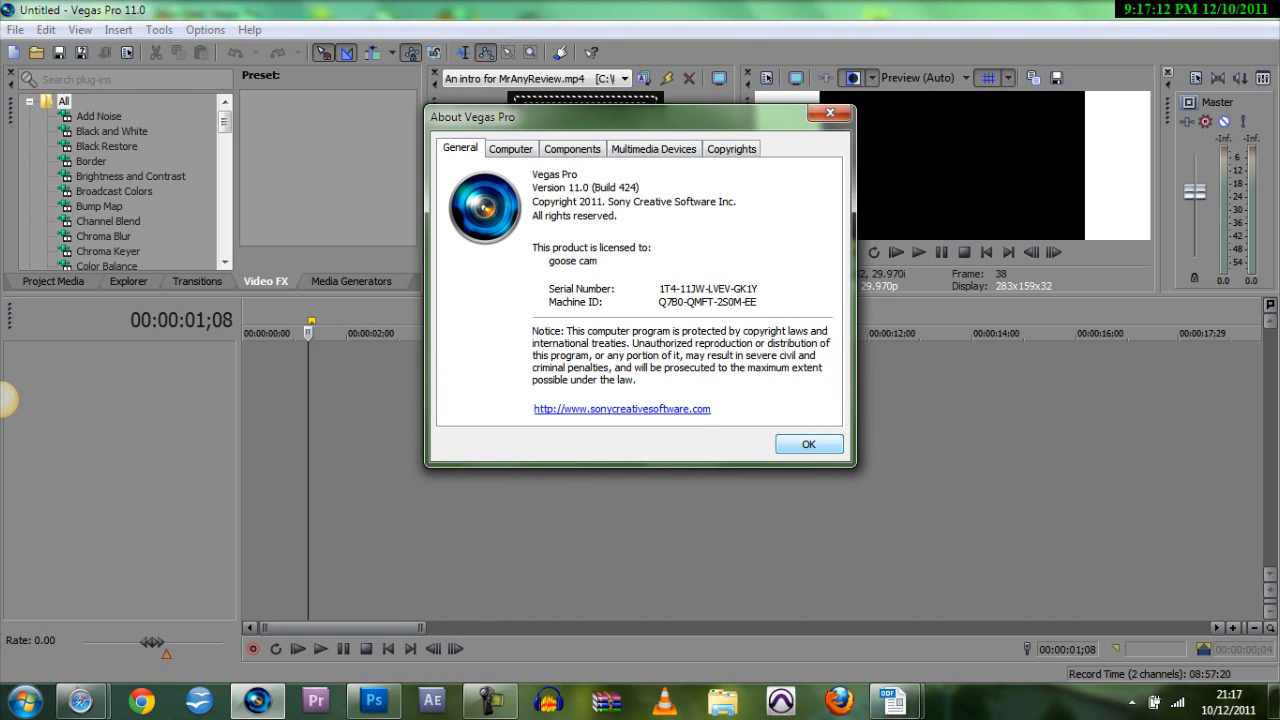
pyautogui.click(808, 444)
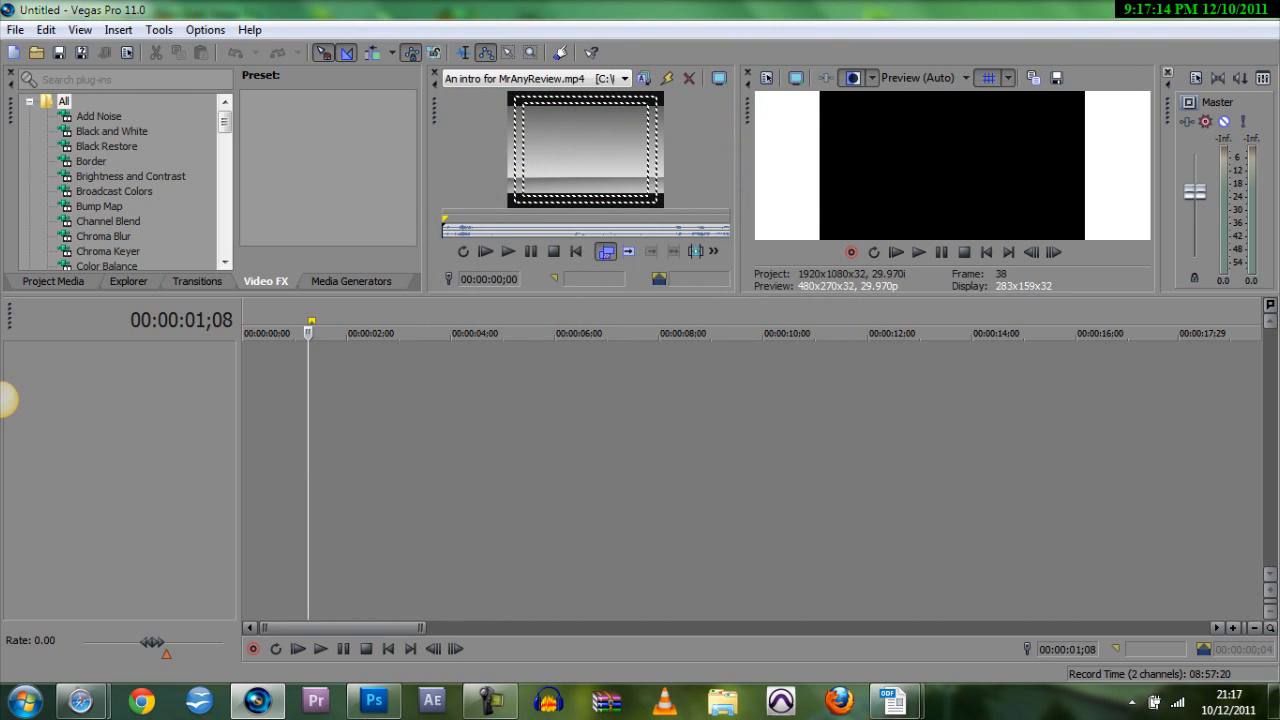